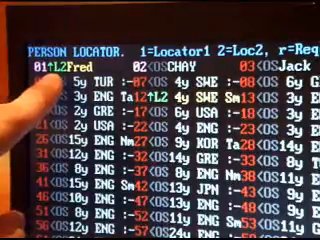
pyautogui.scroll(-3)
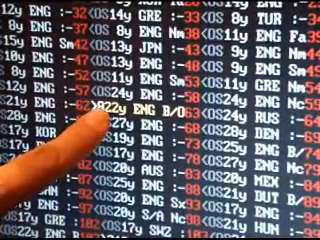
pyautogui.scroll(-3)
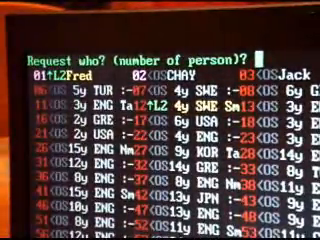
pyautogui.write('10')
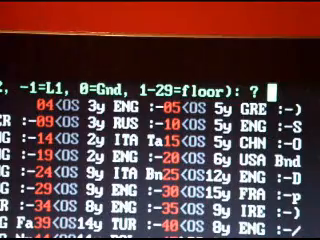
pyautogui.write('3')
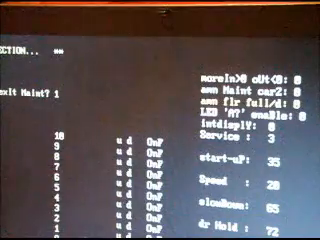
pyautogui.scroll(-3)
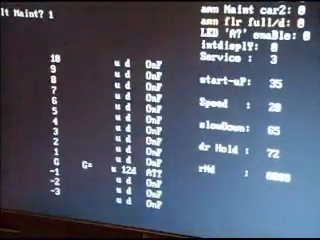